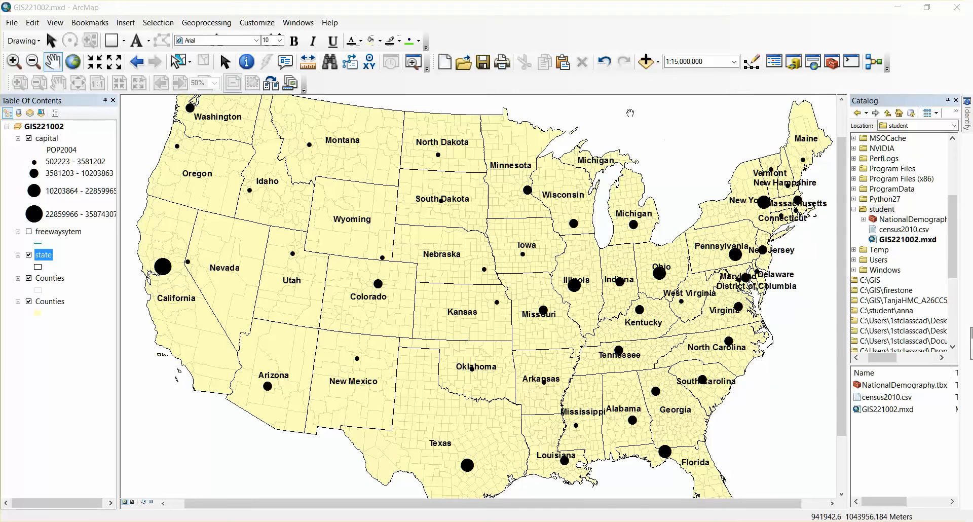
{"action": "mouse_move", "coordinate": [594, 303]}
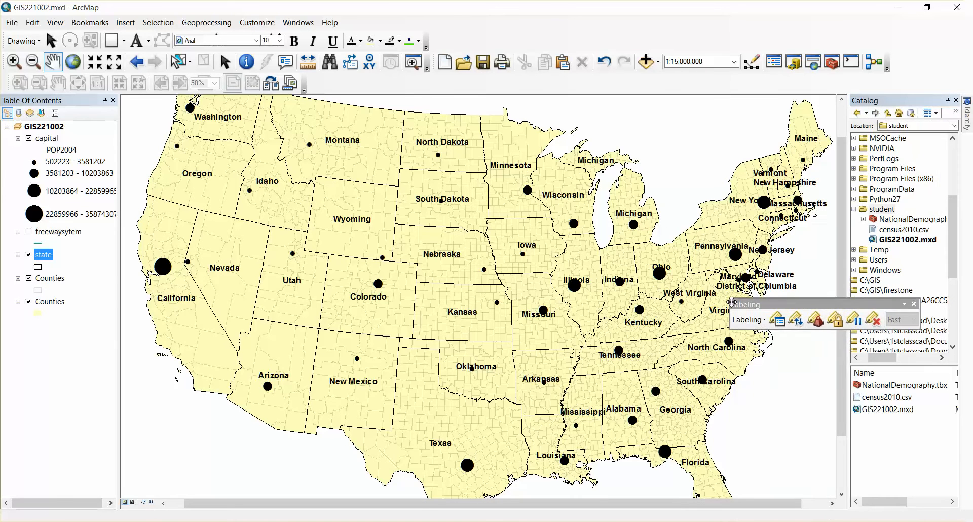
- Drag the floating Labeling toolbar up to dock beneath the main toolbars
{"action": "left_click_drag", "start_coordinate": [767, 303], "coordinate": [435, 82]}
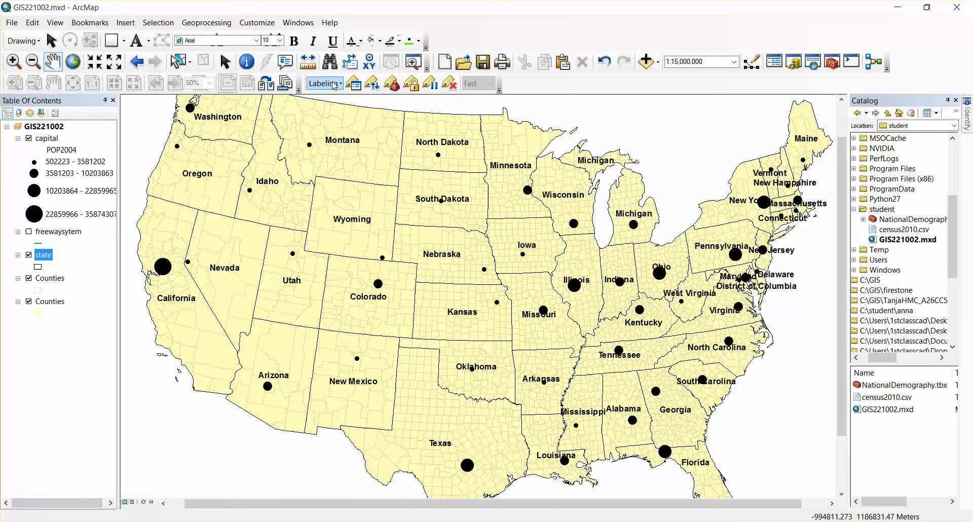
- Toggle Use Maplex Label Engine from the Labeling dropdown so state names redraw
{"action": "left_click", "coordinate": [322, 83]}
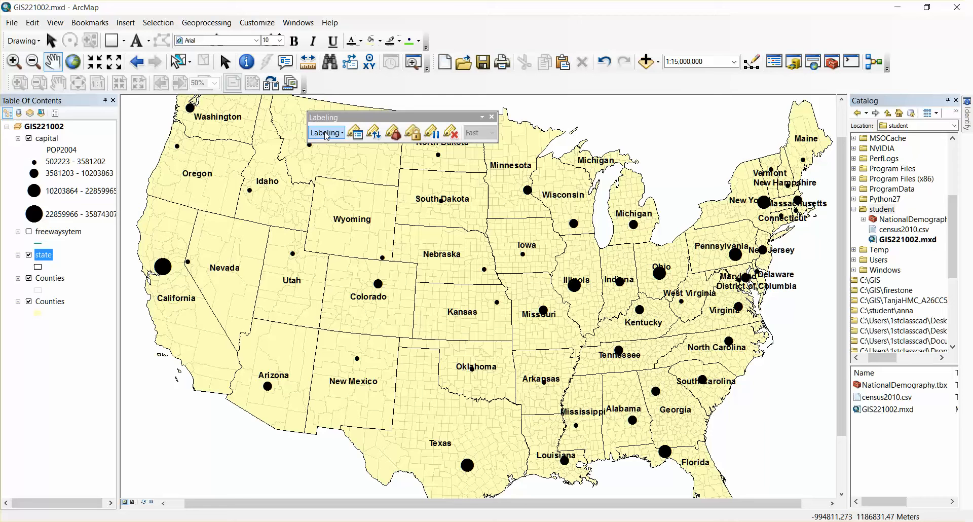
{"action": "mouse_move", "coordinate": [341, 138]}
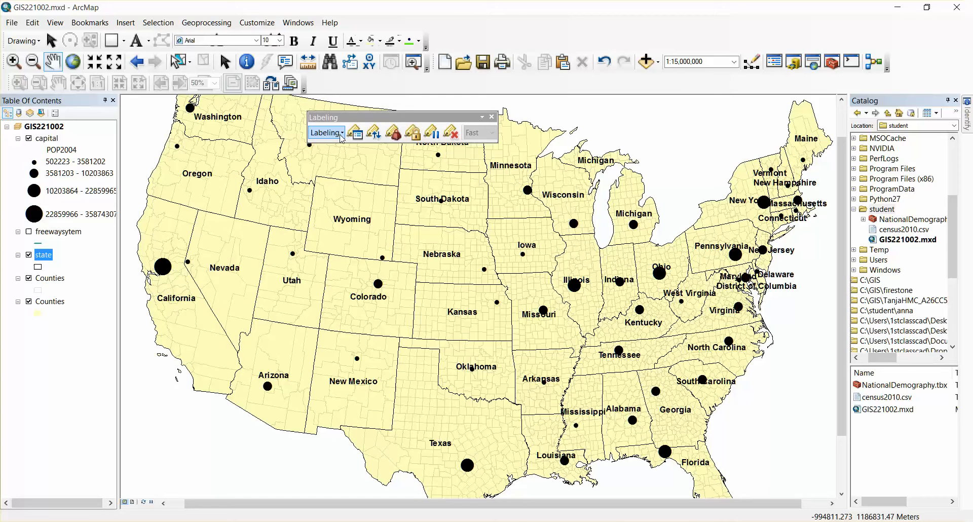
{"action": "left_click", "coordinate": [325, 131]}
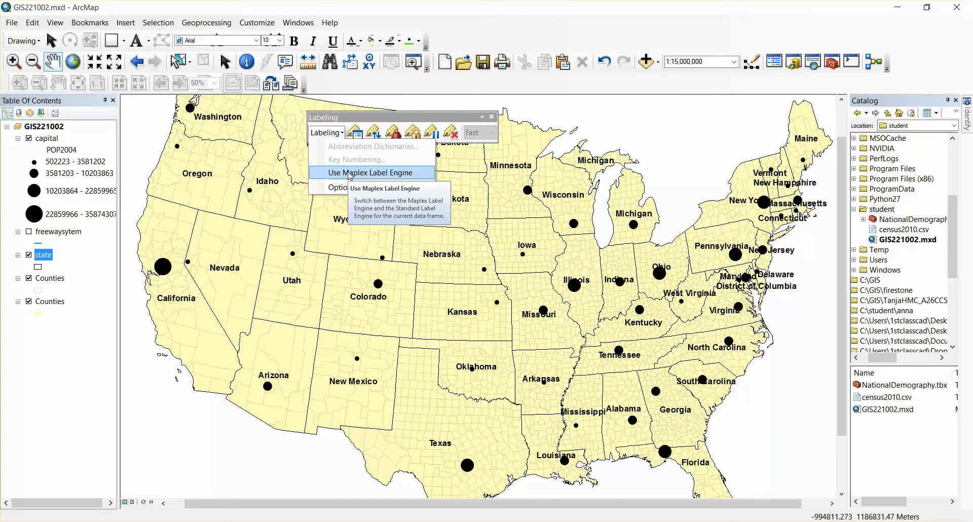
{"action": "left_click", "coordinate": [369, 173]}
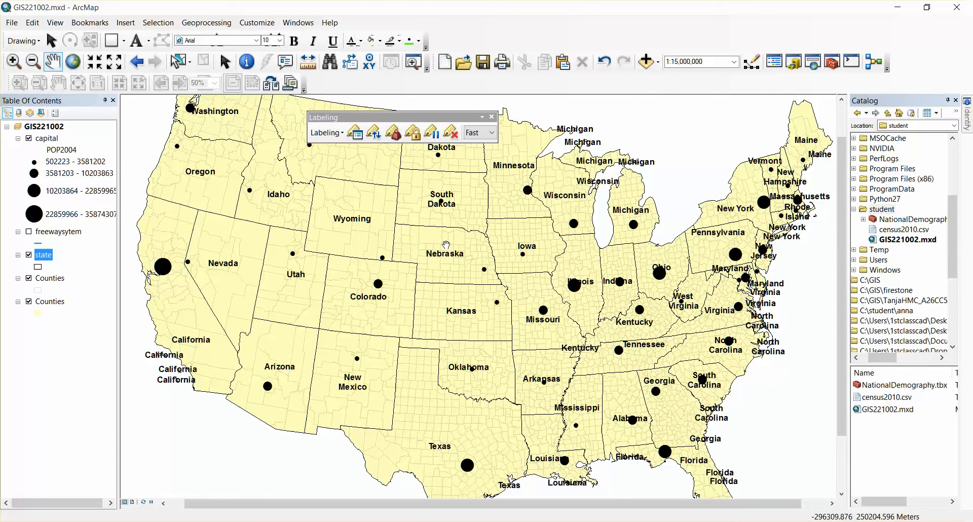
{"action": "mouse_move", "coordinate": [445, 164]}
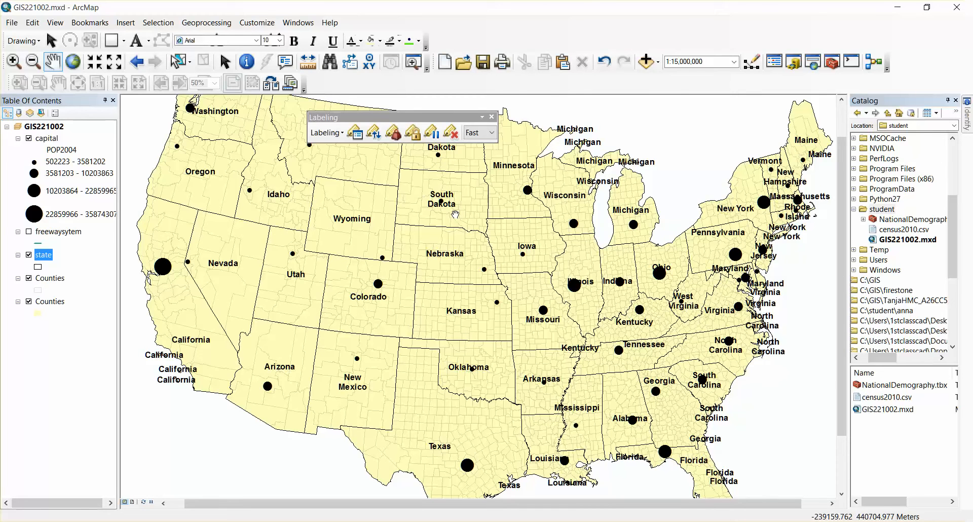
{"action": "mouse_move", "coordinate": [210, 356]}
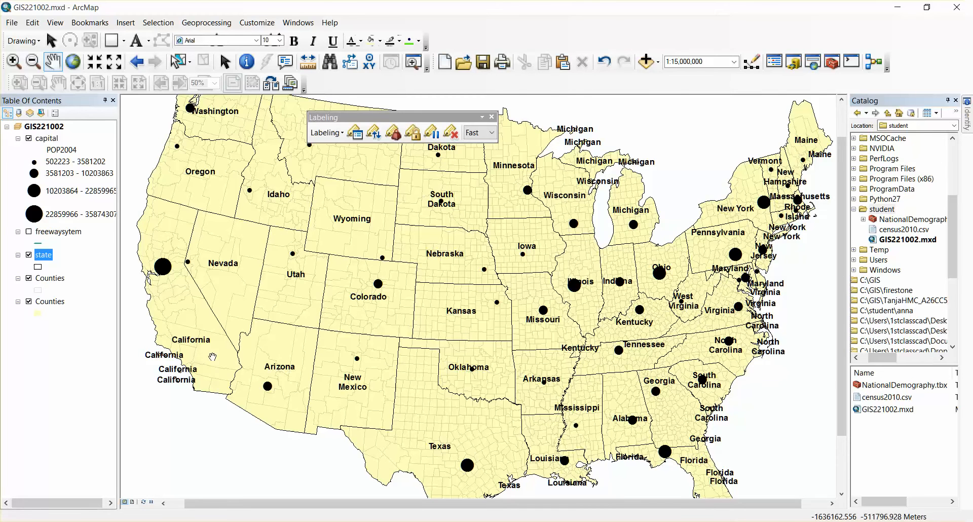
{"action": "mouse_move", "coordinate": [195, 375]}
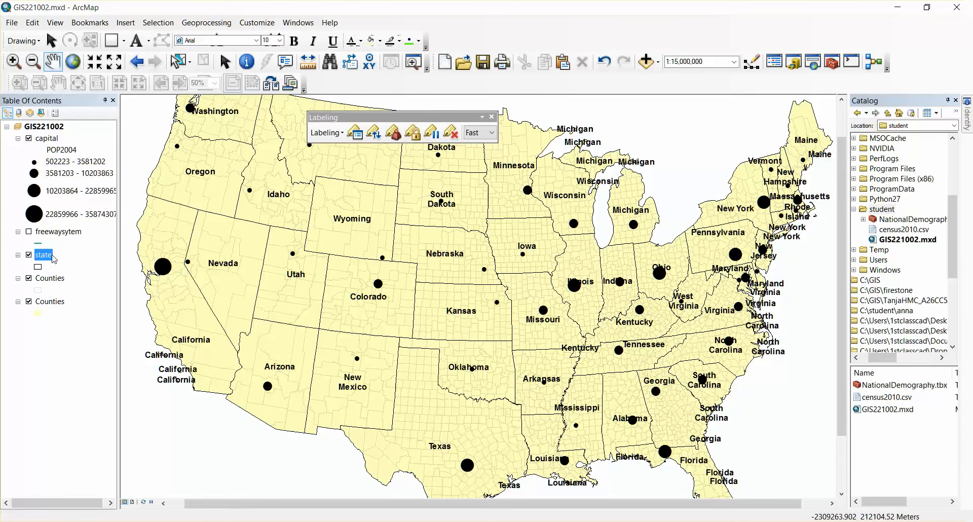
- Start Convert Labels to Annotation for the state layer from its context menu
{"action": "left_click", "coordinate": [28, 256]}
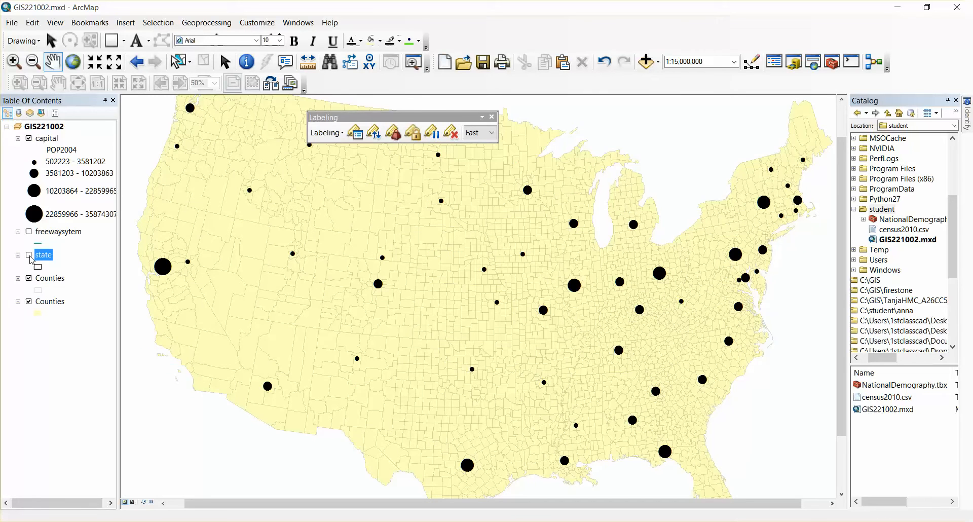
{"action": "right_click", "coordinate": [43, 254]}
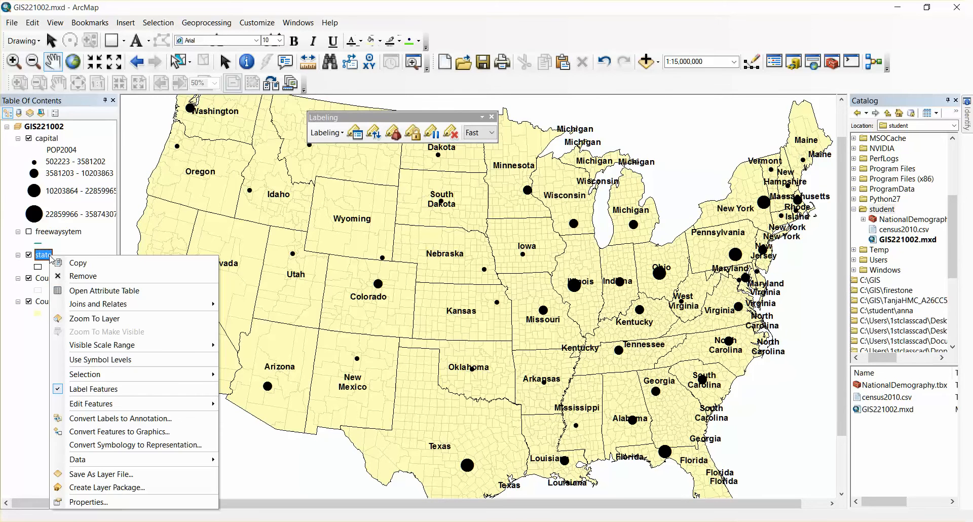
{"action": "mouse_move", "coordinate": [124, 418]}
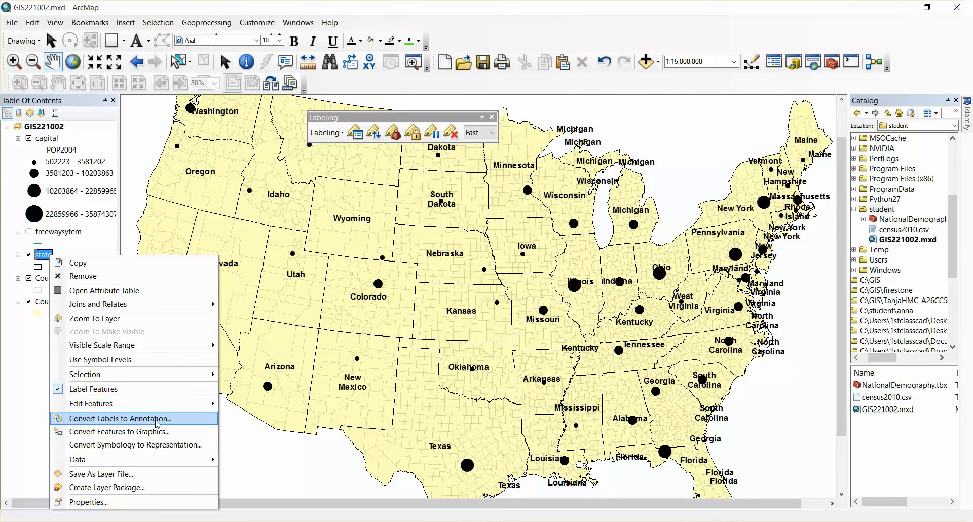
{"action": "mouse_move", "coordinate": [119, 418]}
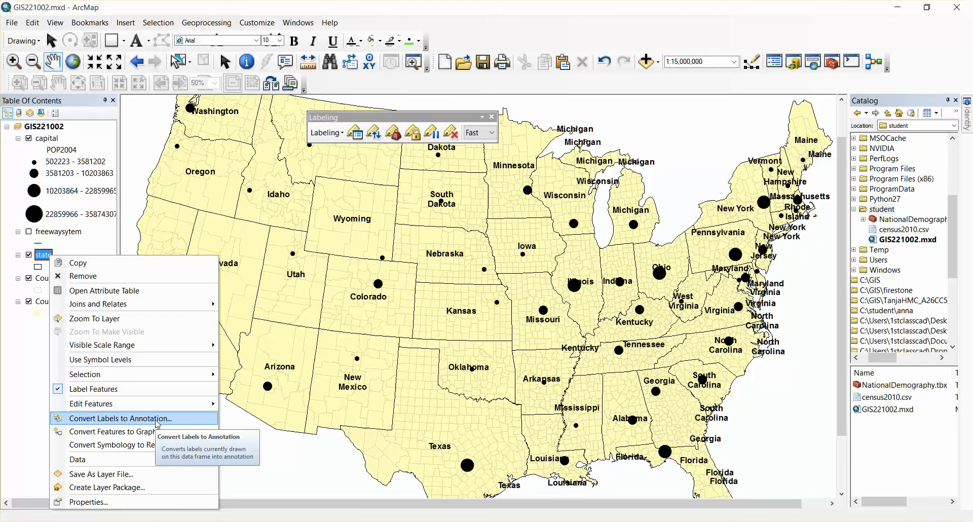
{"action": "left_click", "coordinate": [119, 418]}
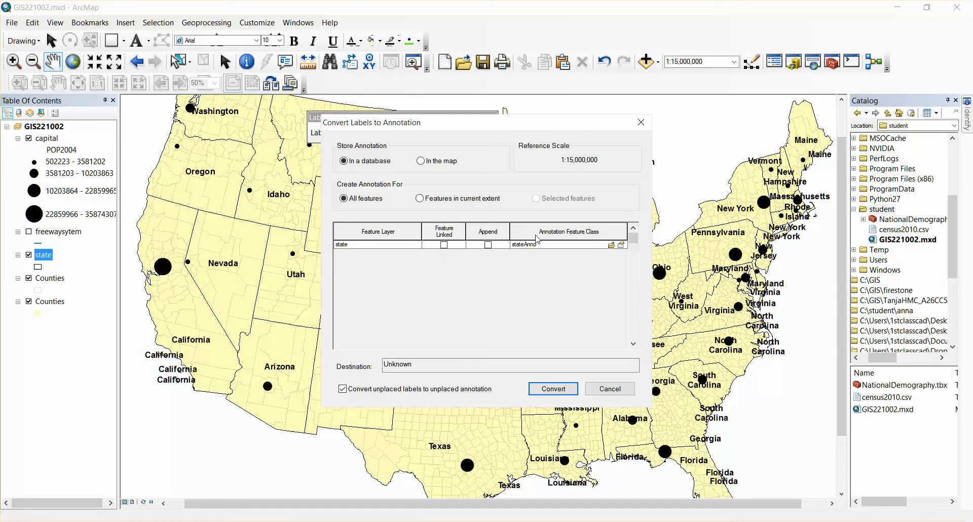
{"action": "mouse_move", "coordinate": [613, 249]}
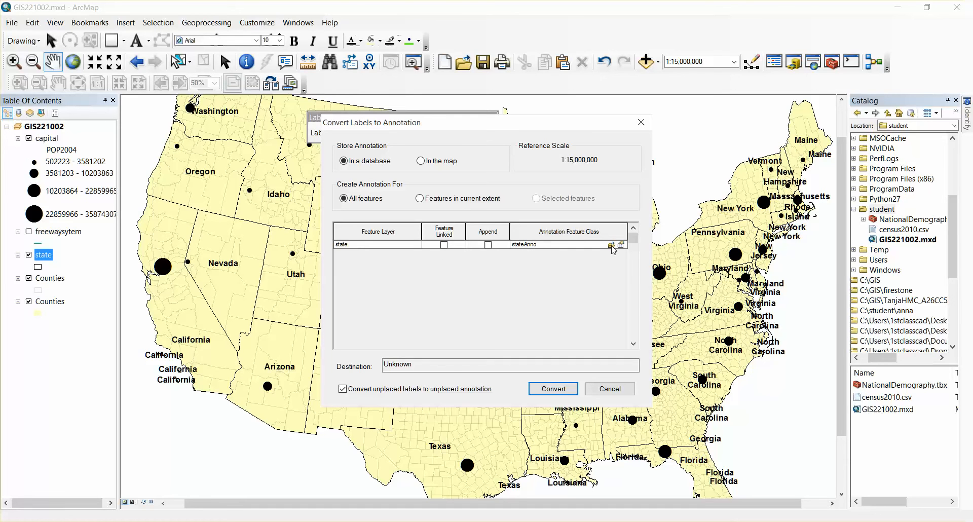
- Browse to the Home - Student folder and create a new file geodatabase there
{"action": "left_click", "coordinate": [612, 244]}
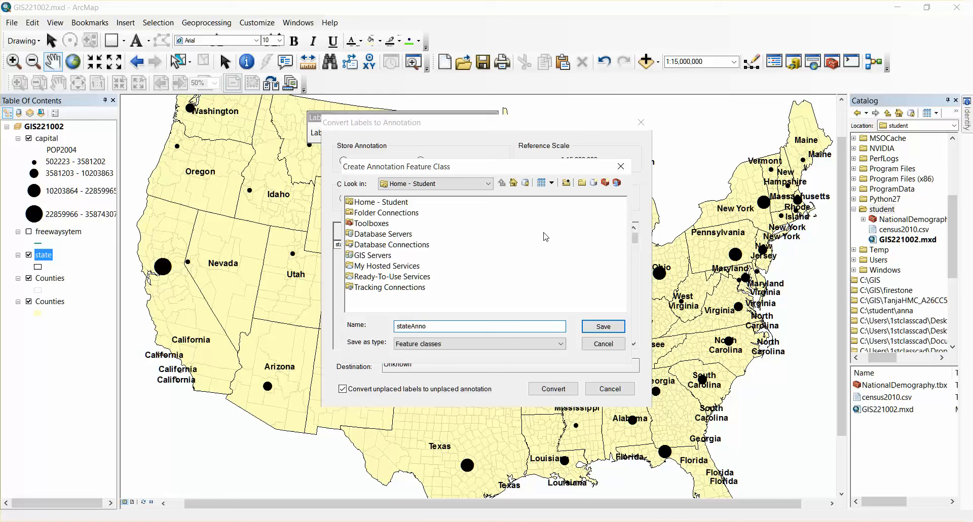
{"action": "left_click", "coordinate": [378, 202]}
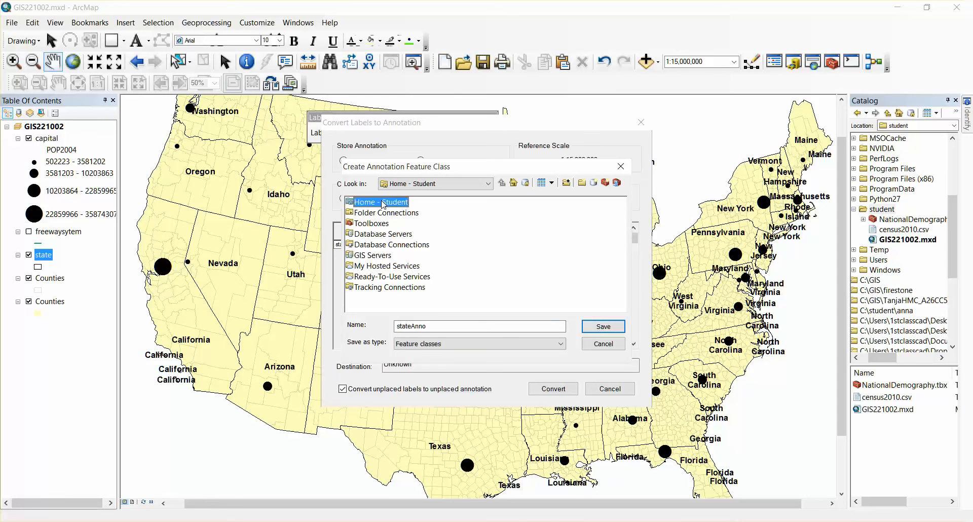
{"action": "double_click", "coordinate": [380, 202]}
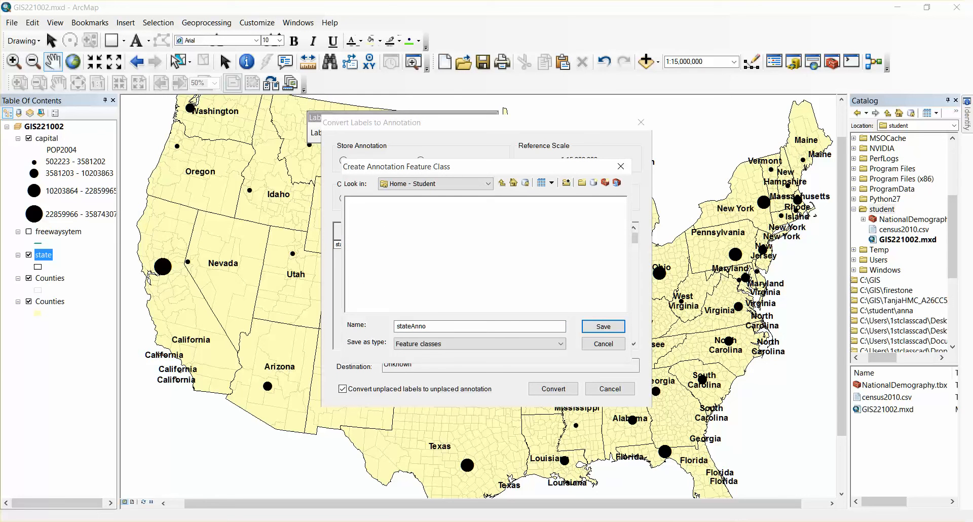
{"action": "mouse_move", "coordinate": [394, 274]}
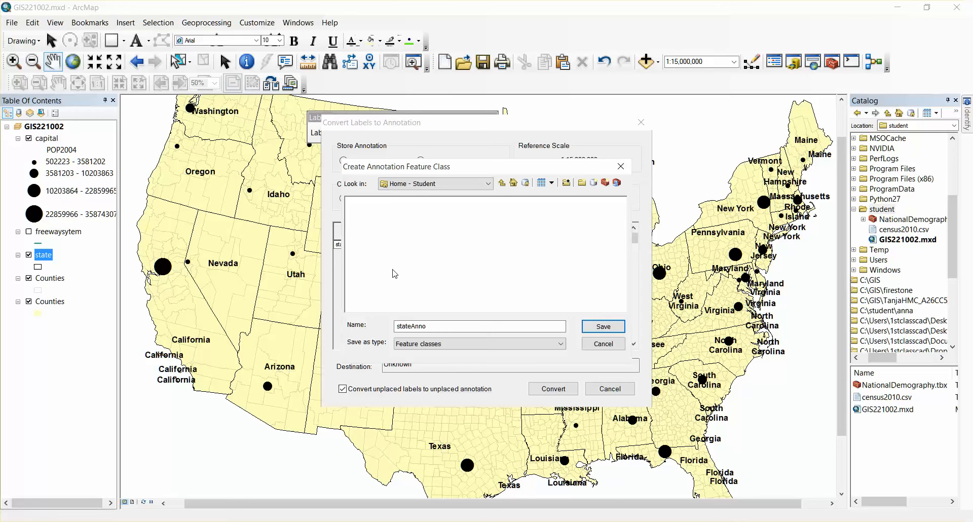
{"action": "mouse_move", "coordinate": [508, 158]}
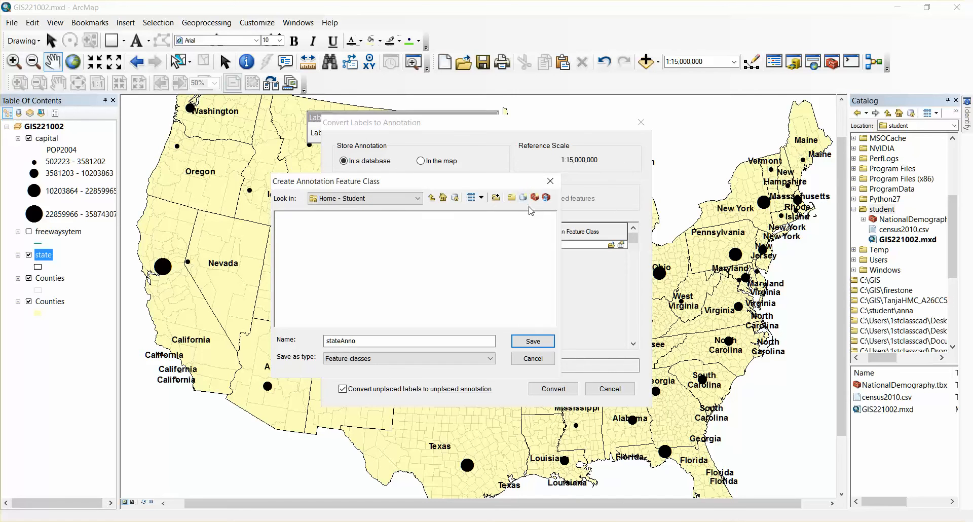
{"action": "mouse_move", "coordinate": [523, 198]}
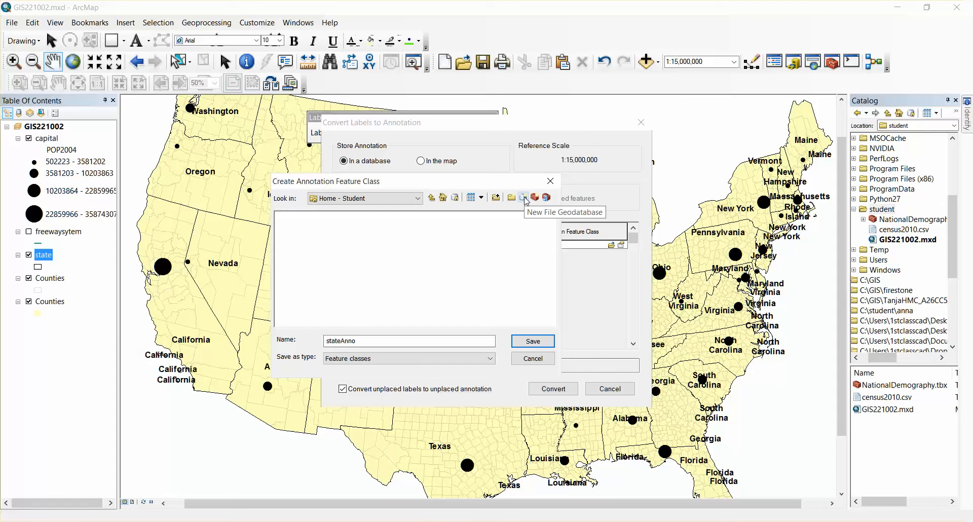
{"action": "left_click", "coordinate": [523, 197]}
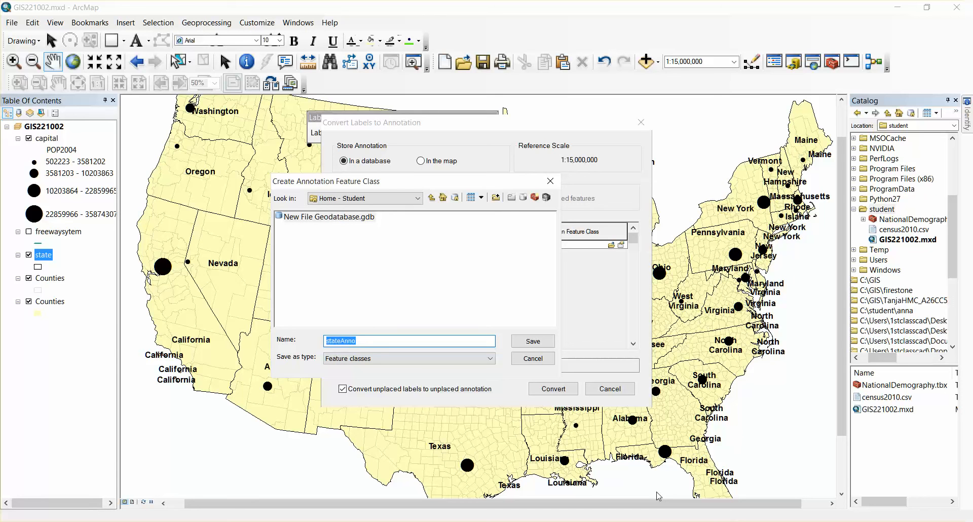
- Name the geodatabase Lesson002 and keep stateAnno as the annotation class inside it
{"action": "key", "text": "delete"}
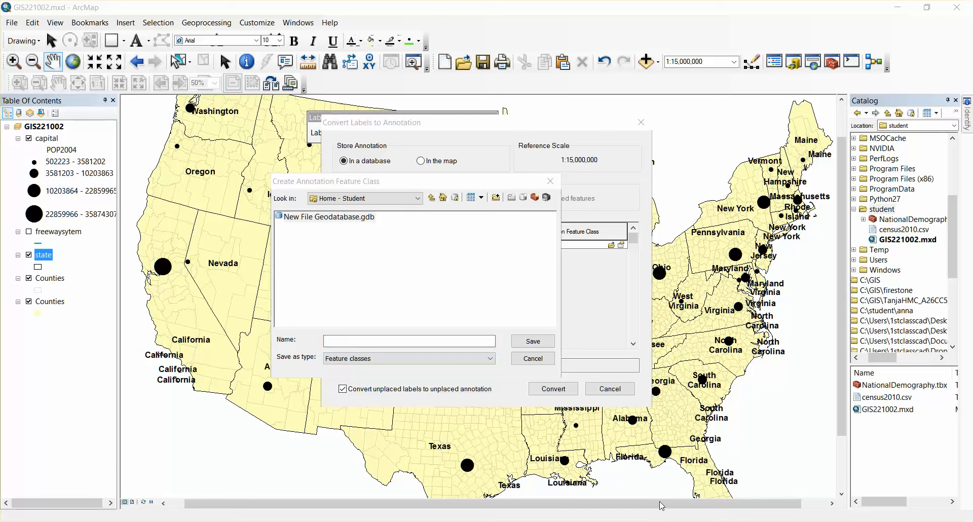
{"action": "type", "text": "stateAnno"}
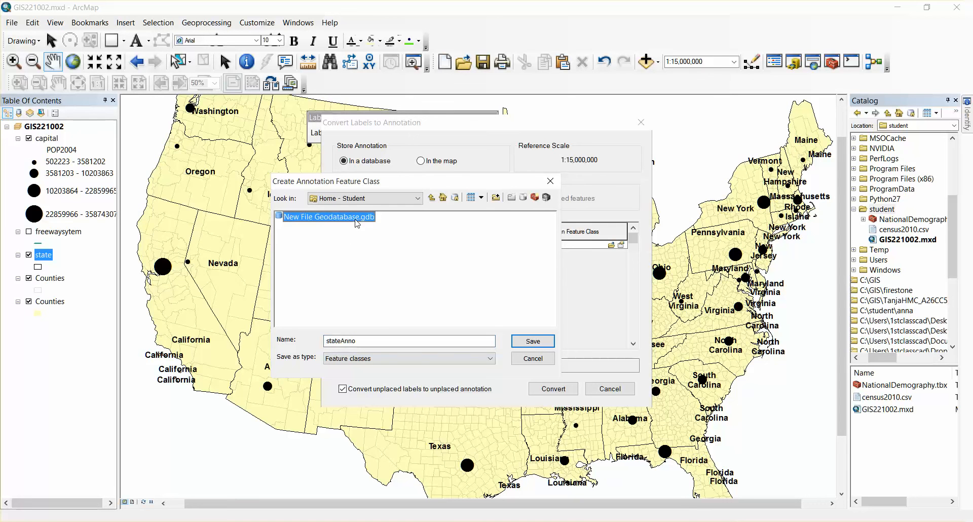
{"action": "double_click", "coordinate": [328, 217]}
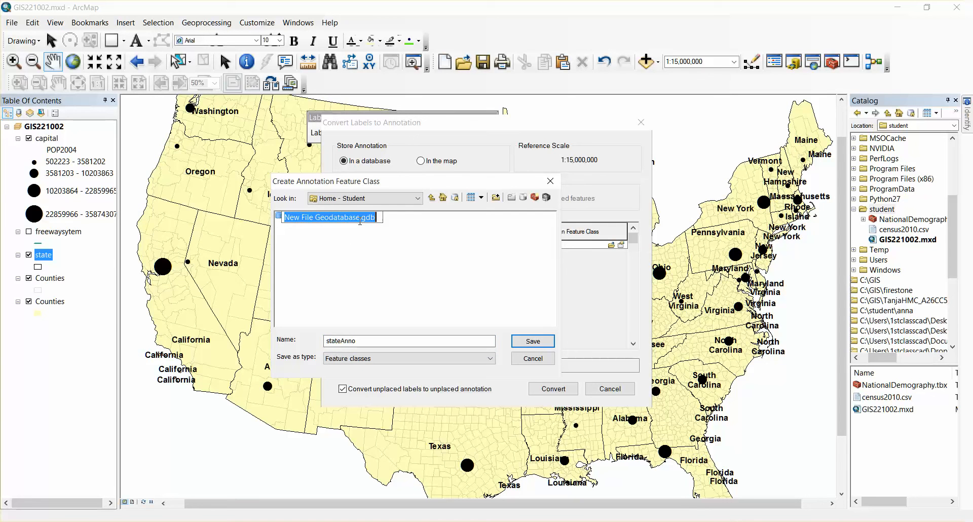
{"action": "type", "text": "Lesson002"}
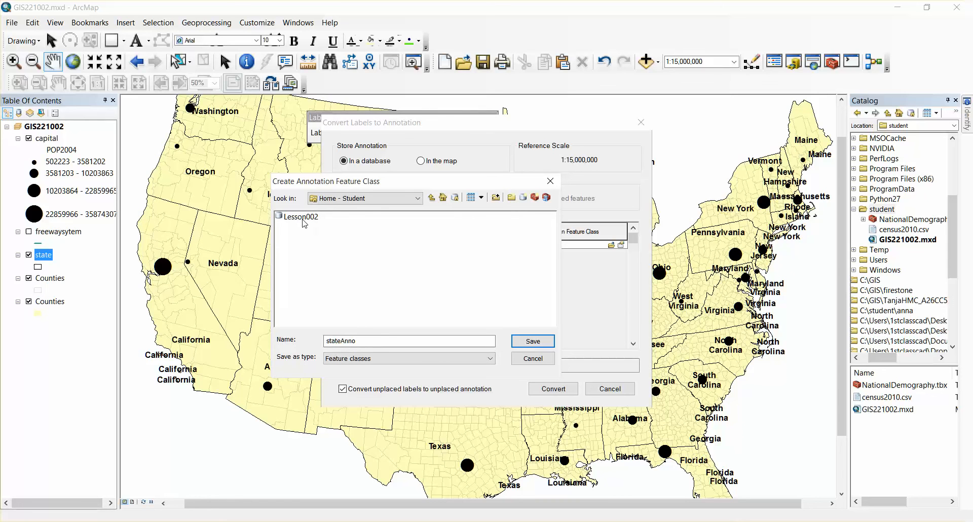
{"action": "double_click", "coordinate": [300, 217]}
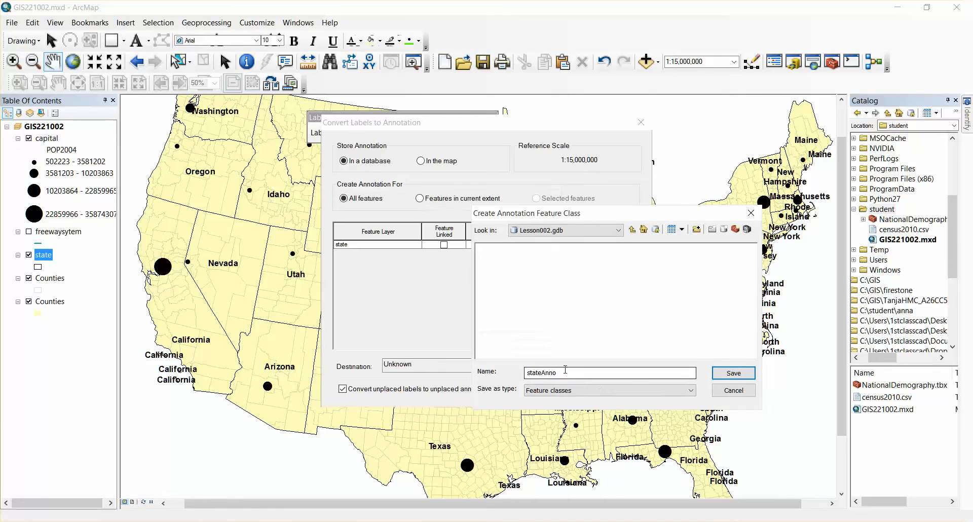
{"action": "mouse_move", "coordinate": [565, 372]}
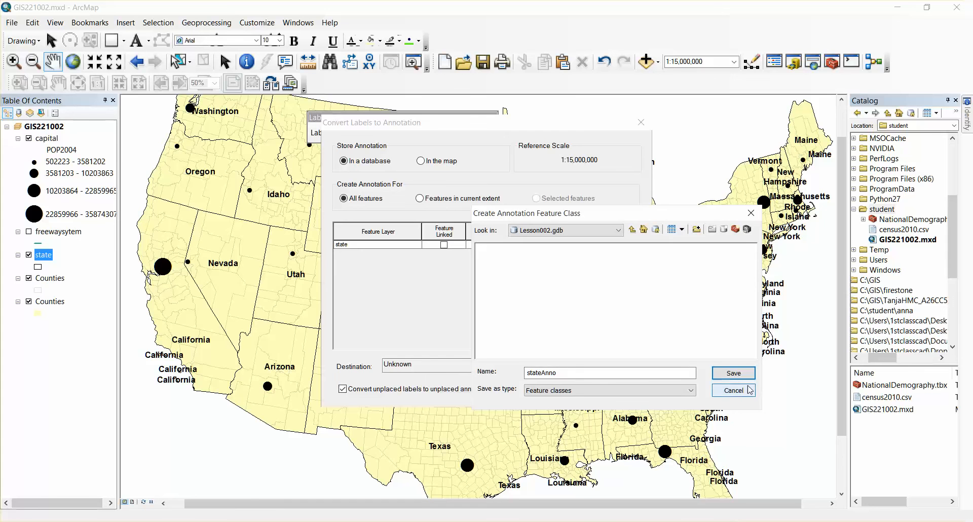
- Save to Lesson002.gdb\stateAnno and run the conversion, adding the stateAnno annotation group
{"action": "left_click", "coordinate": [732, 373]}
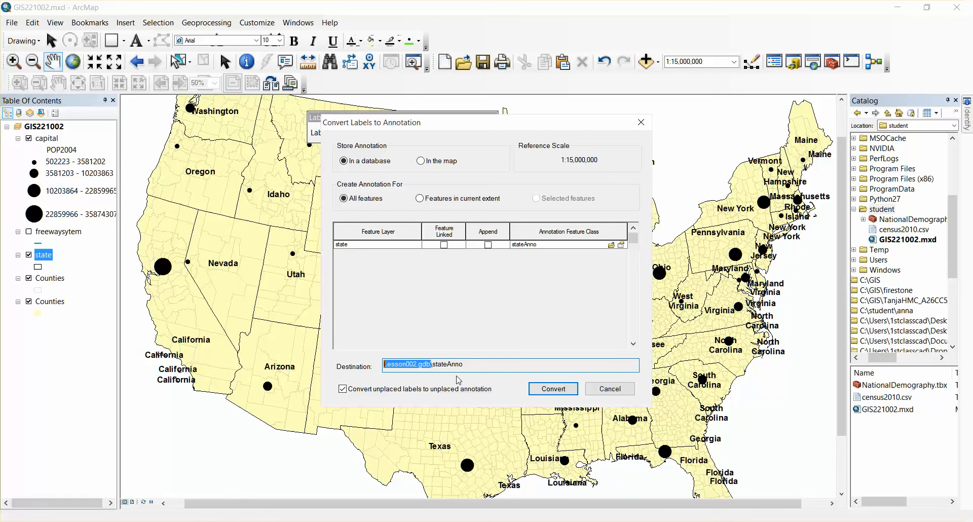
{"action": "left_click", "coordinate": [551, 388]}
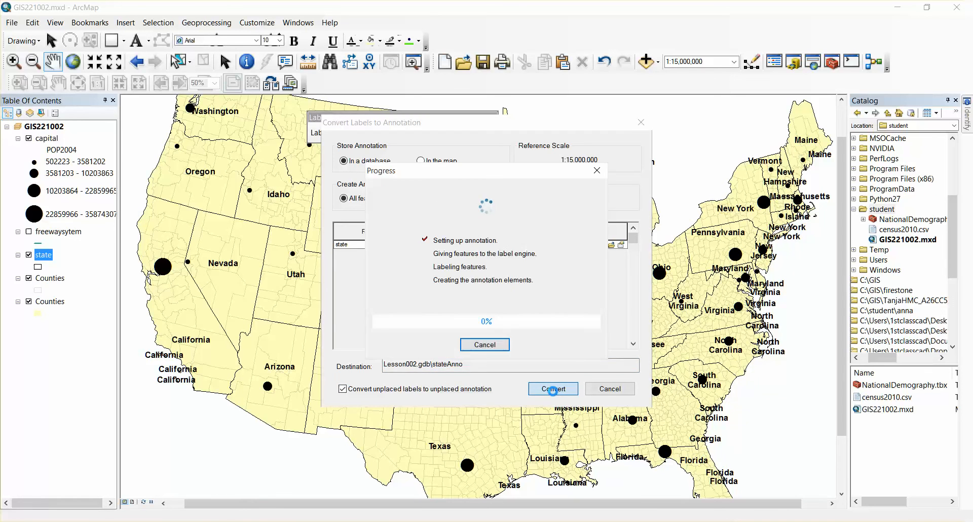
{"action": "left_click", "coordinate": [551, 388]}
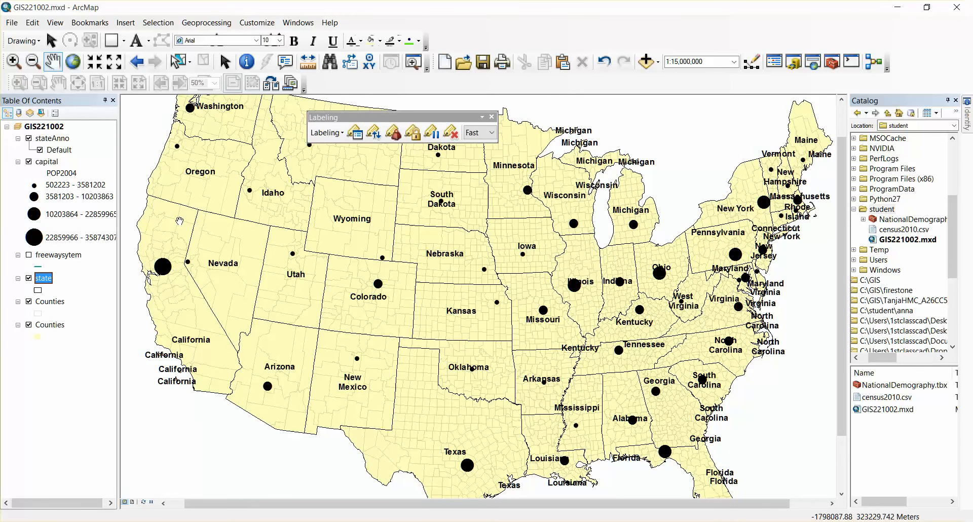
{"action": "left_click", "coordinate": [29, 139]}
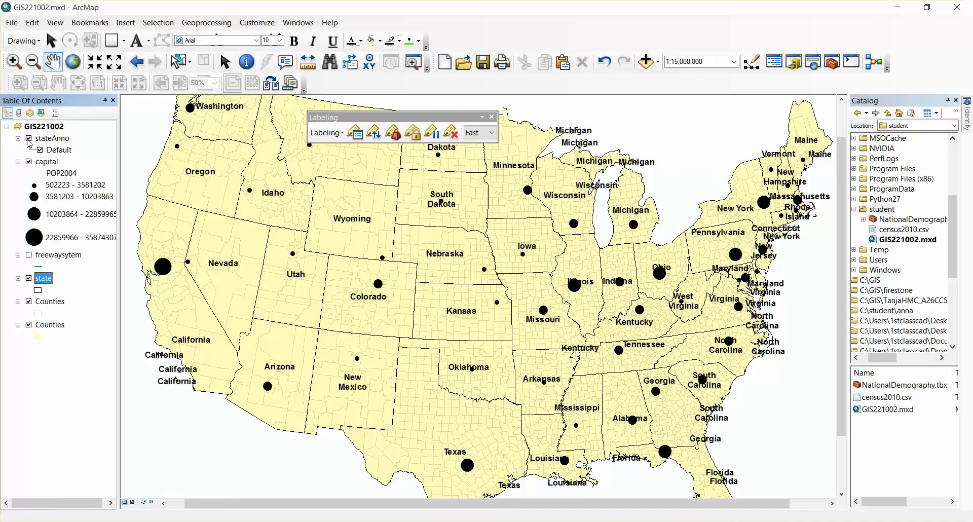
{"action": "left_click", "coordinate": [28, 138]}
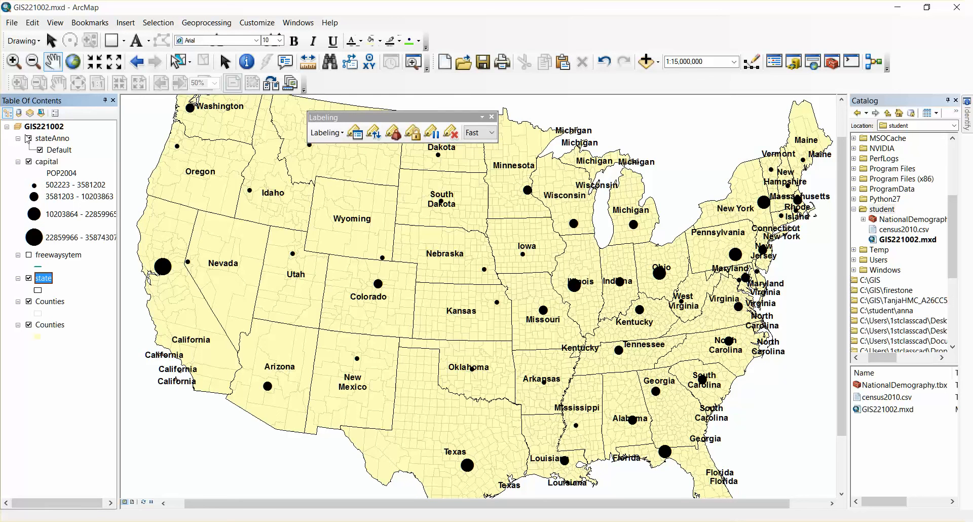